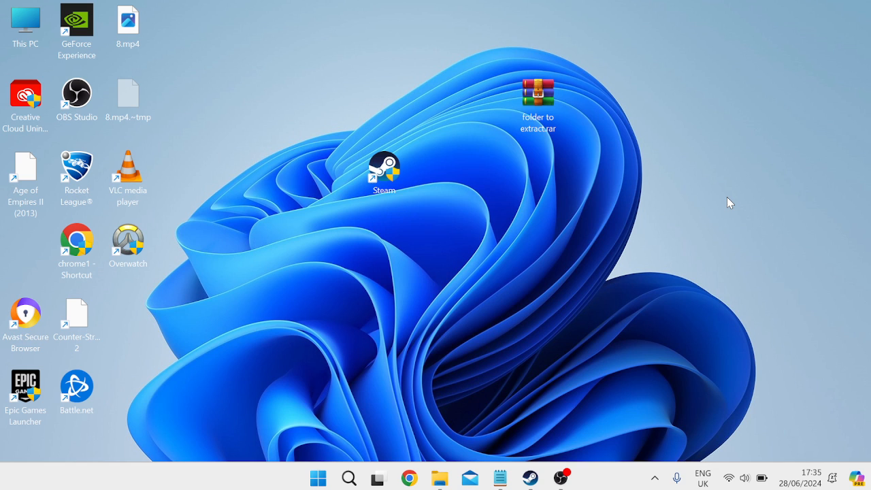
mouse_move(735, 199)
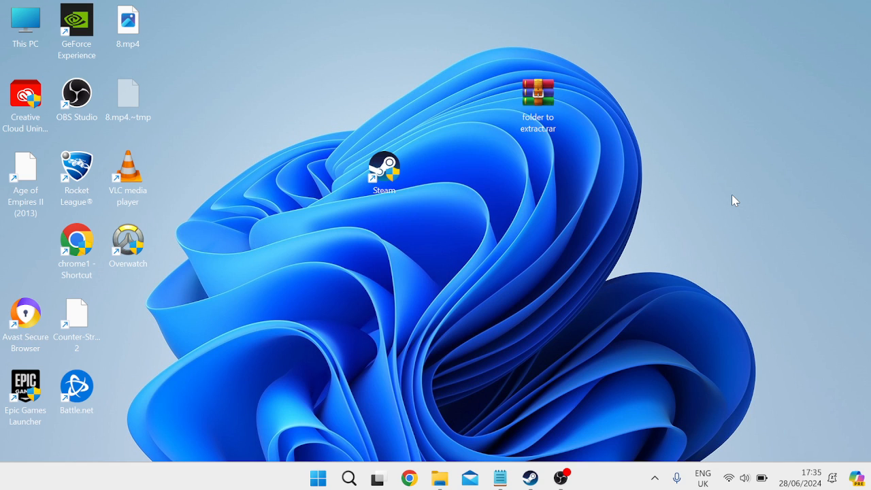
- Search the Start menu for "settings" to surface the Settings app
type("settings")
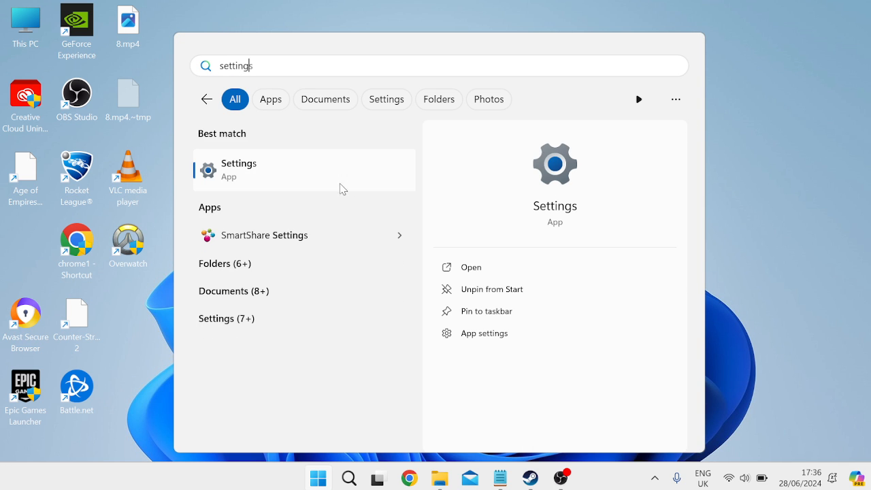
- Locate iTunes in Installed apps and run Repair from its Advanced options
left_click(238, 169)
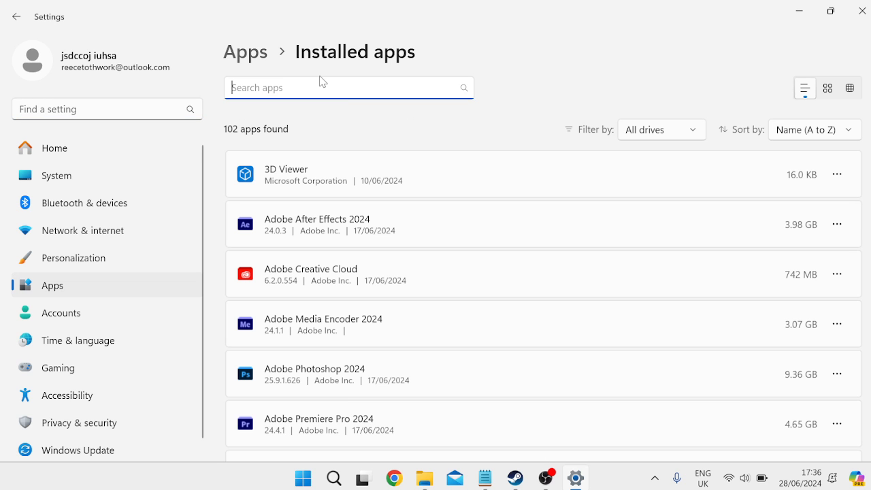
type("itunes")
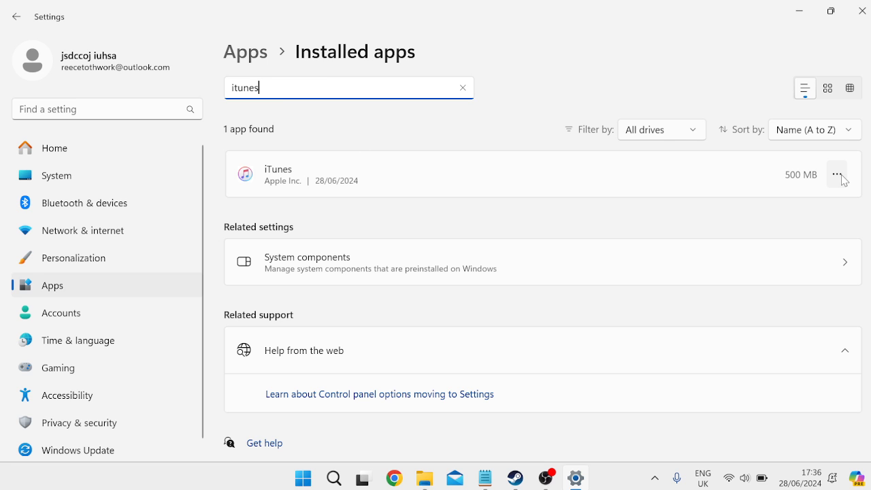
left_click(837, 174)
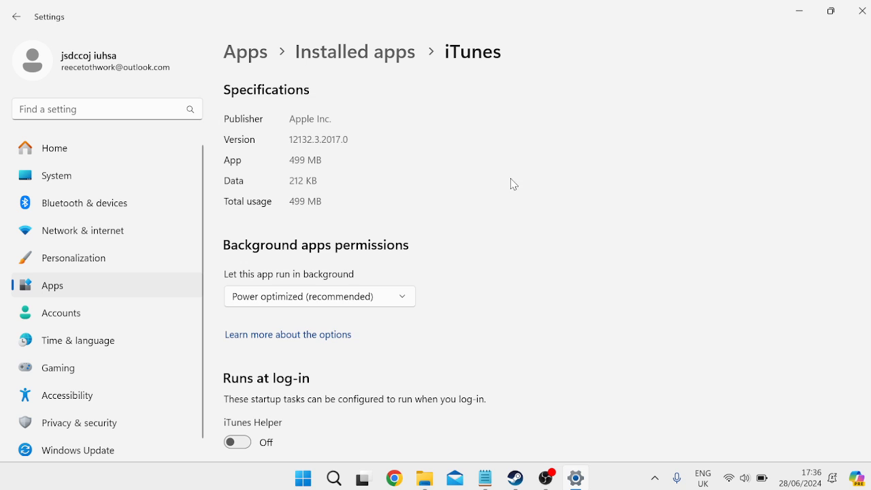
scroll("down", 3)
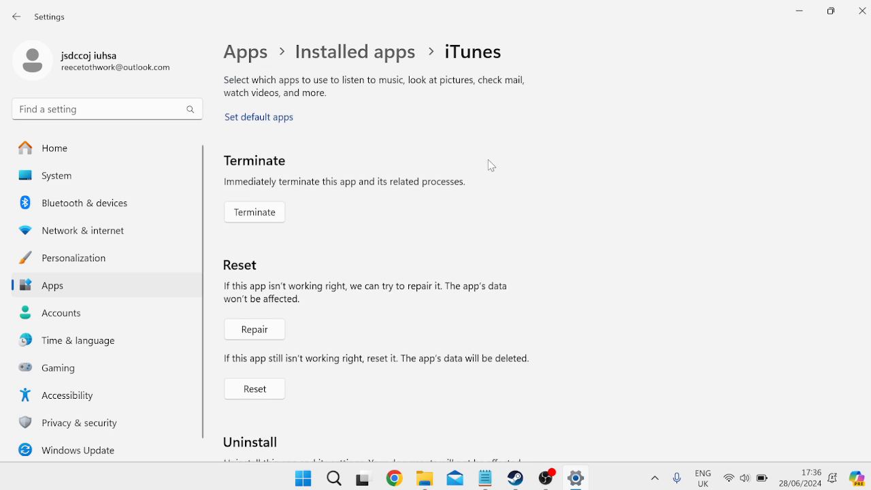
scroll("down", 3)
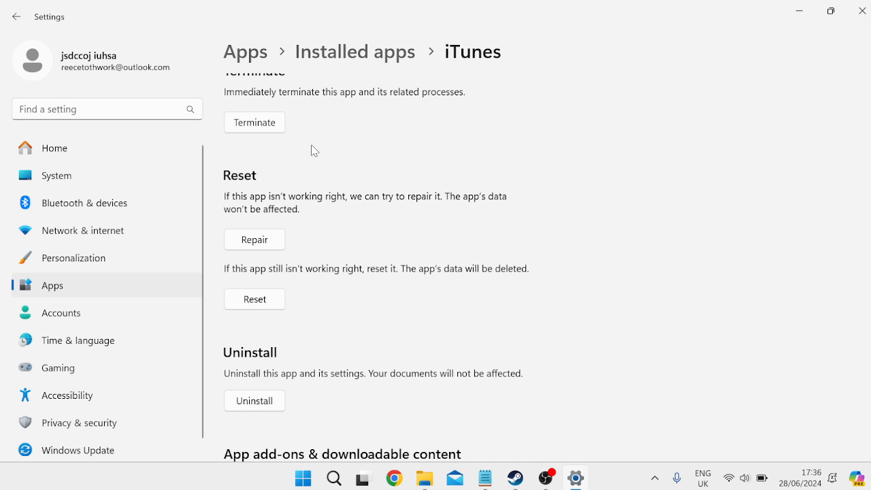
left_click(253, 239)
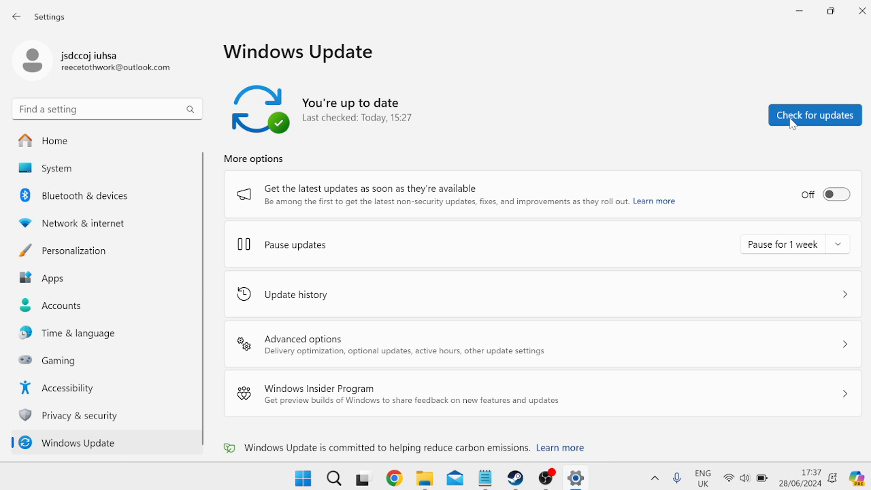
- Check for new Windows updates on the Windows Update page
left_click(814, 114)
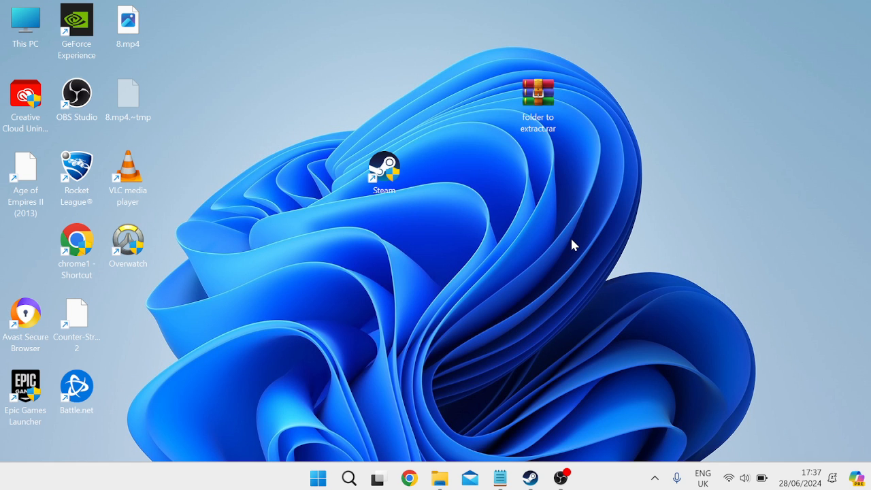
- Launch System Configuration by running msconfig from the Run dialog
type("run")
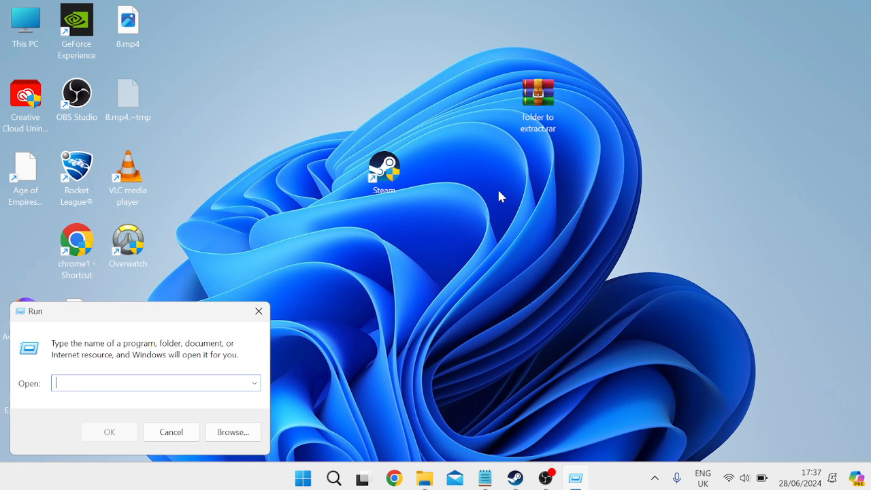
type("msc")
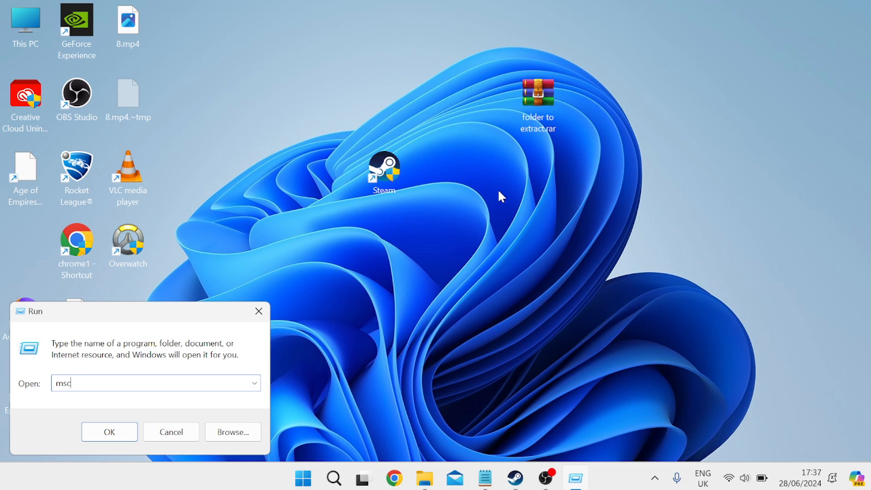
type("onfig")
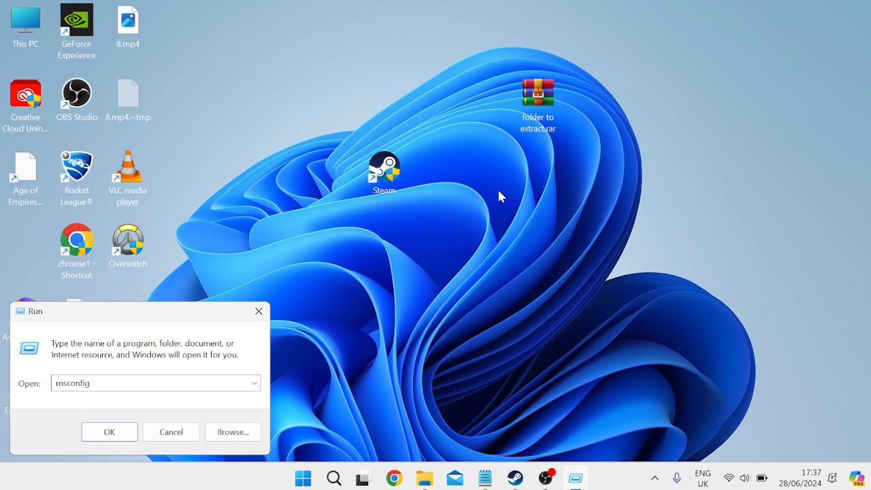
left_click(109, 432)
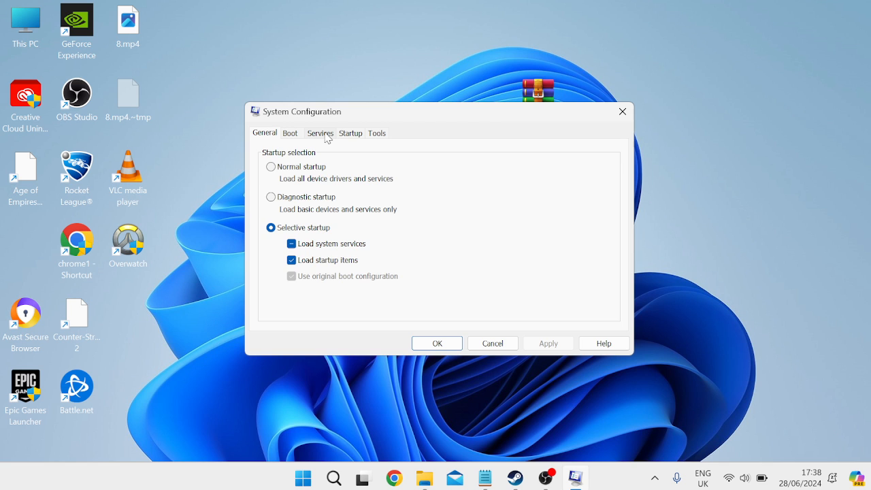
- Hide Microsoft services on the Services list and exit without restarting
left_click(320, 133)
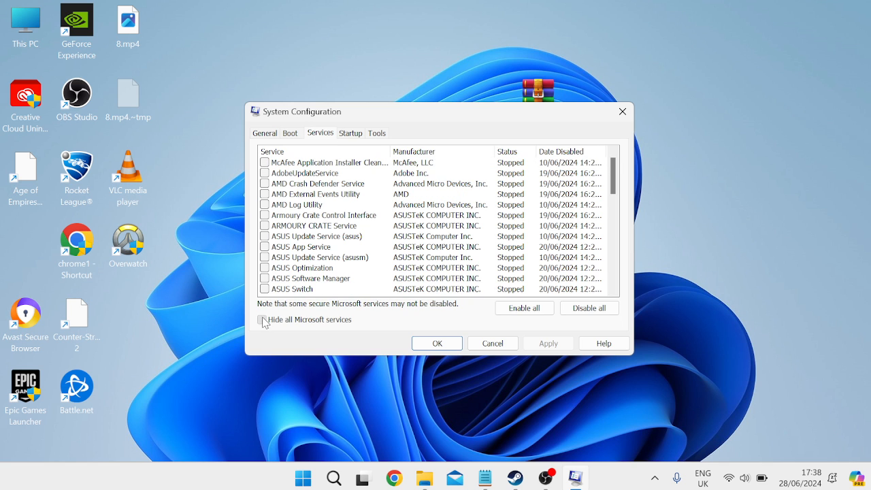
left_click(262, 318)
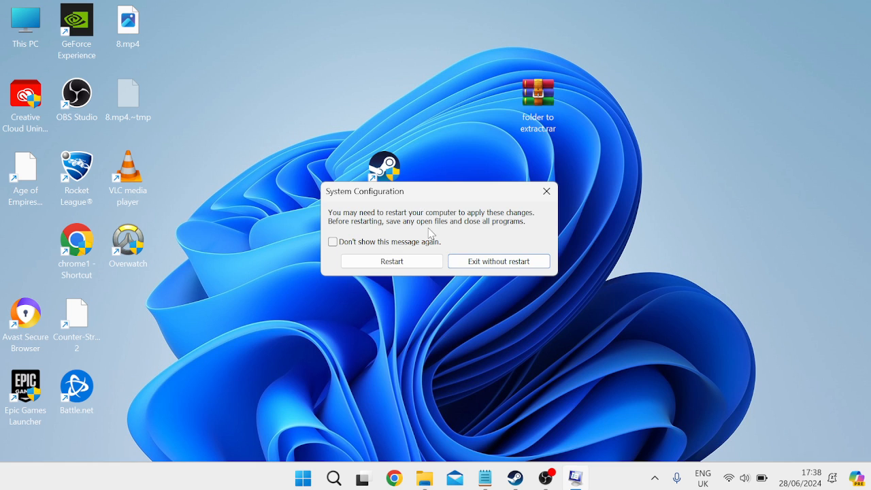
mouse_move(476, 215)
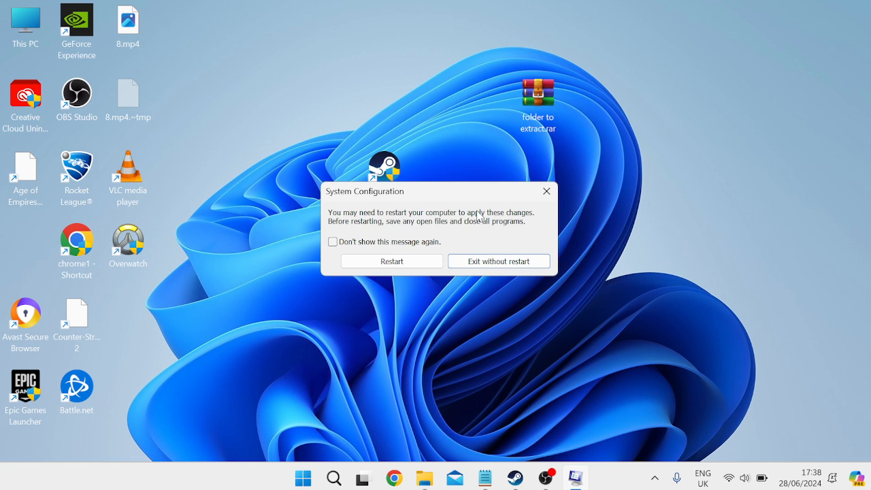
left_click(498, 262)
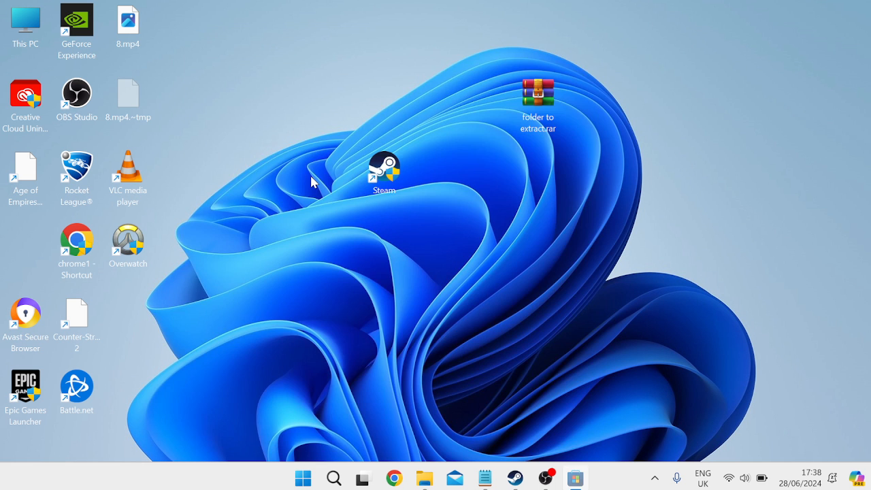
- Get updates in the Microsoft Store Library, then search Start for Task Manager
left_click(575, 480)
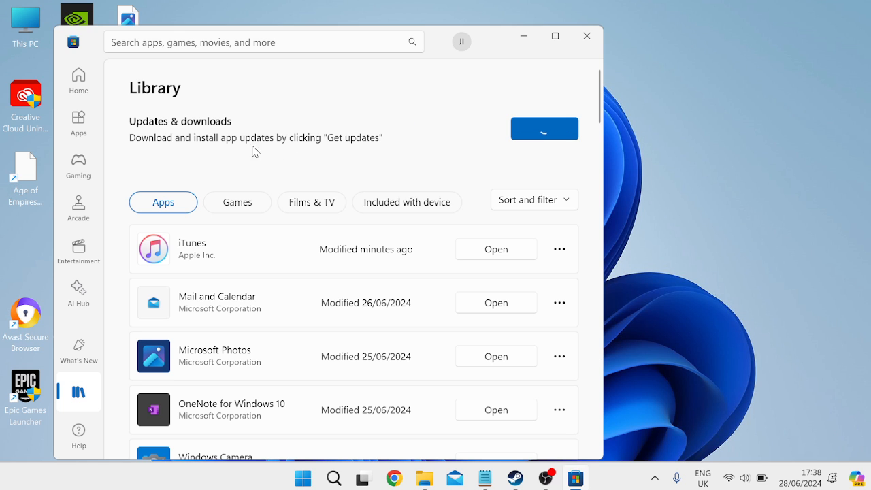
left_click(544, 128)
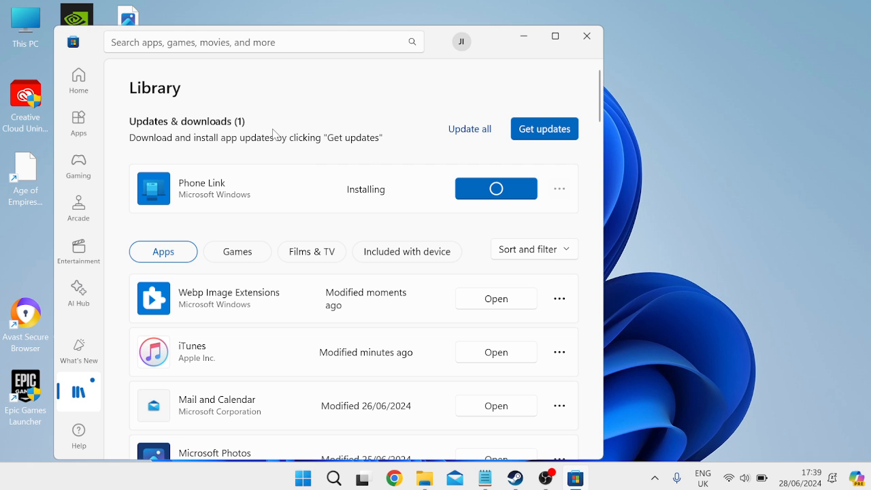
mouse_move(361, 131)
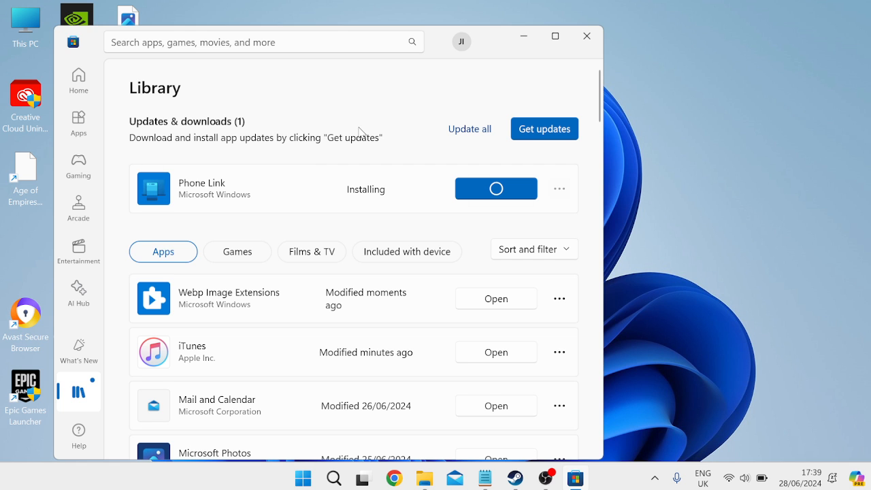
type("task manager")
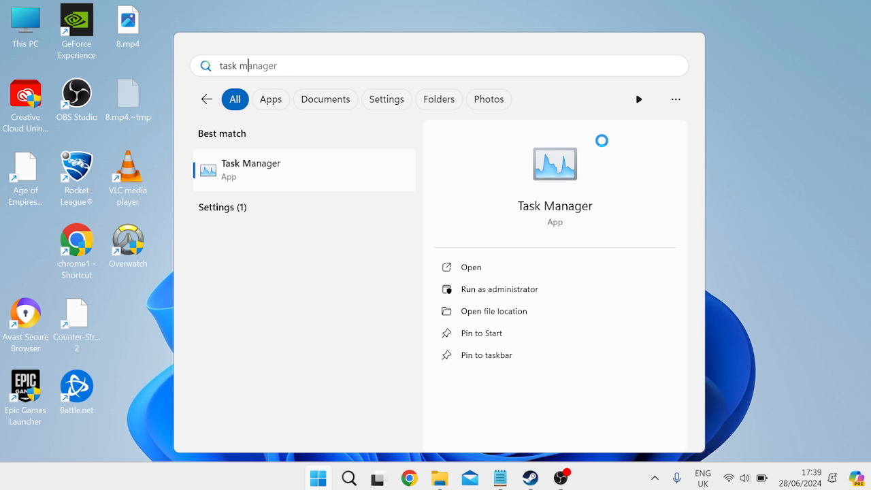
- Filter Task Manager's processes for "itunes" to confirm none are running
left_click(250, 169)
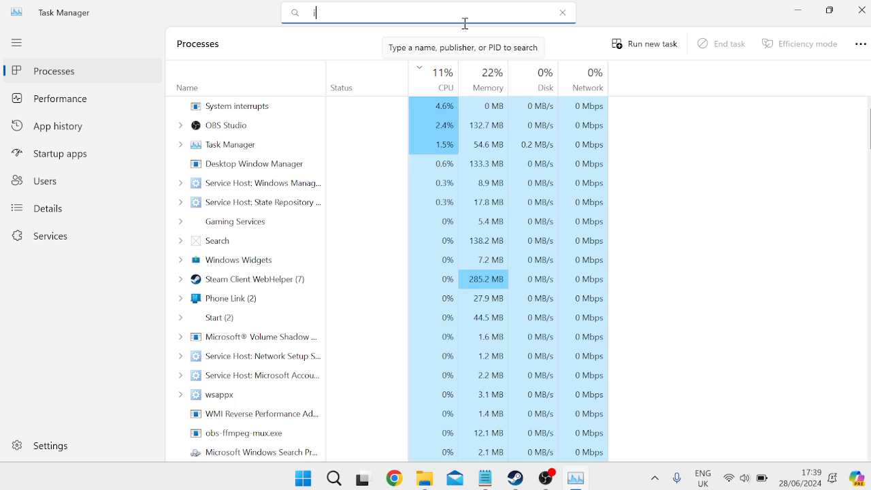
type("tunes")
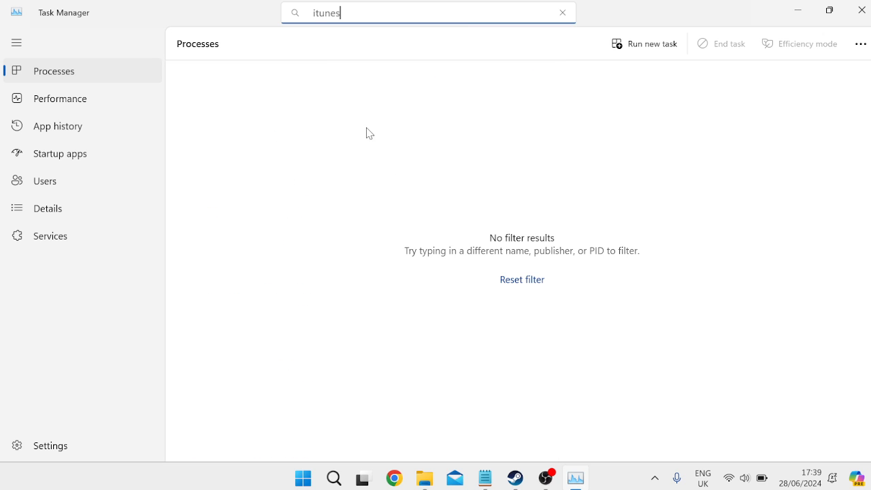
mouse_move(229, 92)
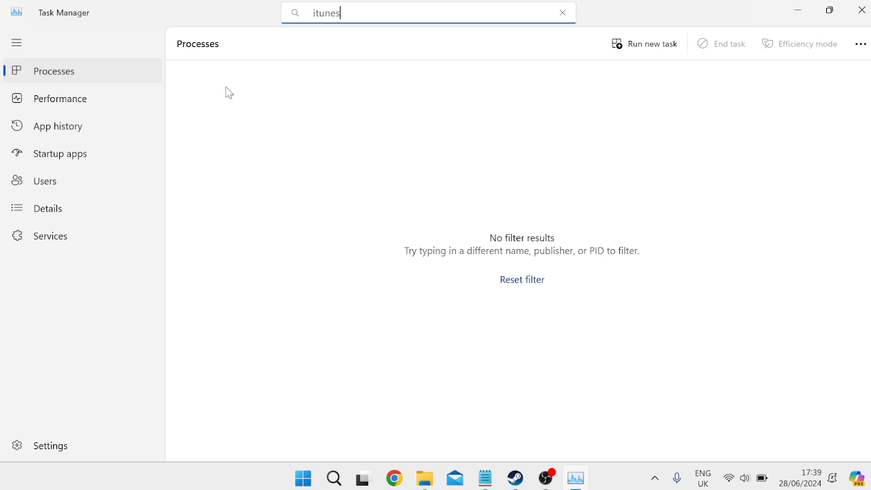
mouse_move(233, 85)
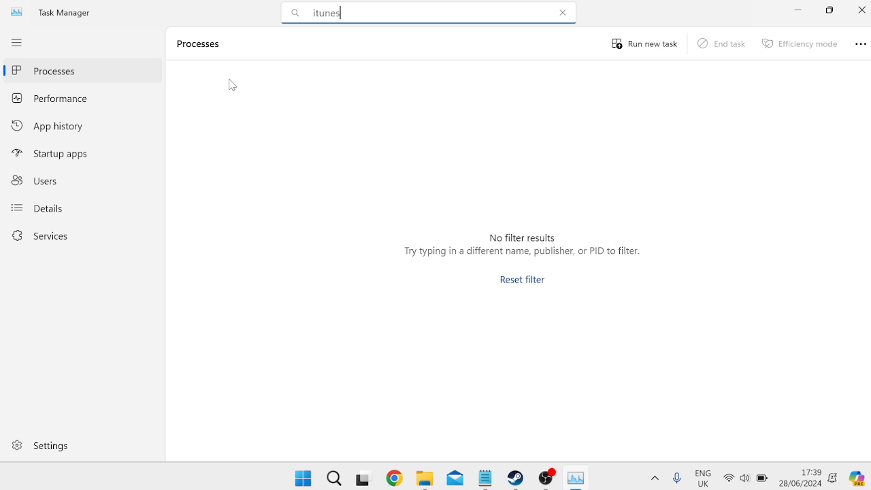
mouse_move(861, 11)
type("cmd")
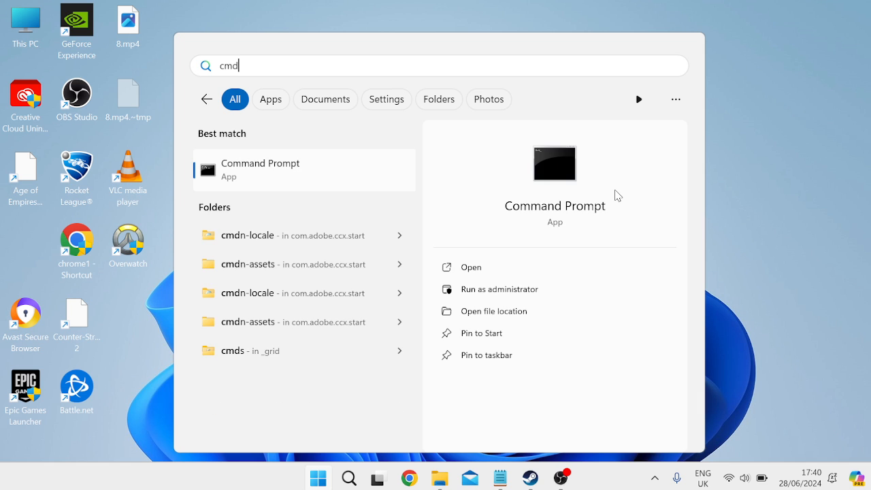
- Run Command Prompt as administrator from the Start search results
right_click(260, 168)
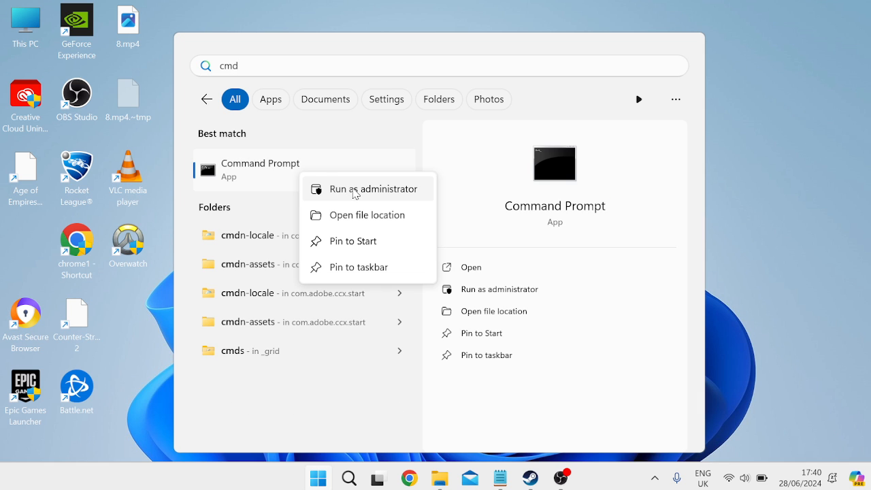
left_click(371, 188)
type("DISM /online /cleanup-image /checkhealth")
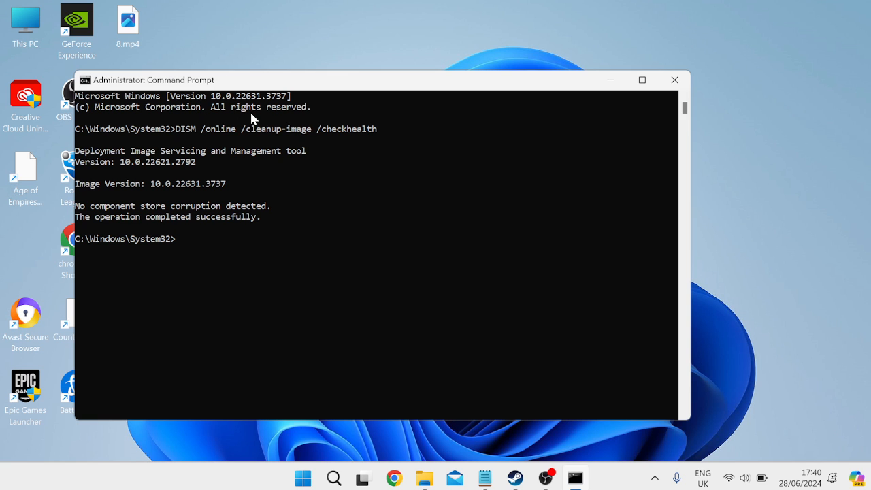
mouse_move(198, 207)
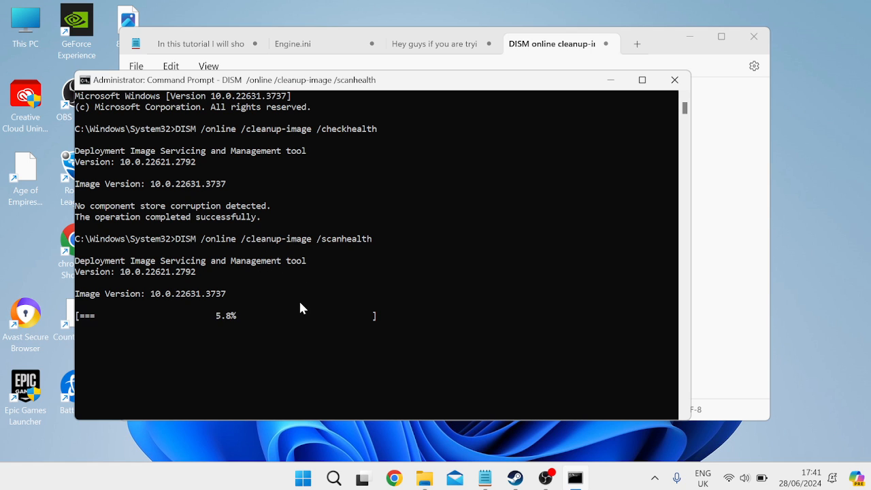
mouse_move(228, 324)
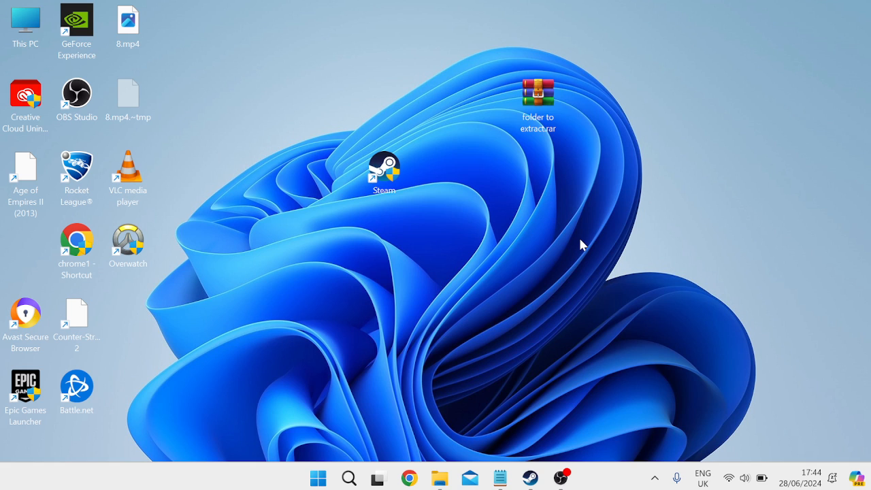
mouse_move(567, 268)
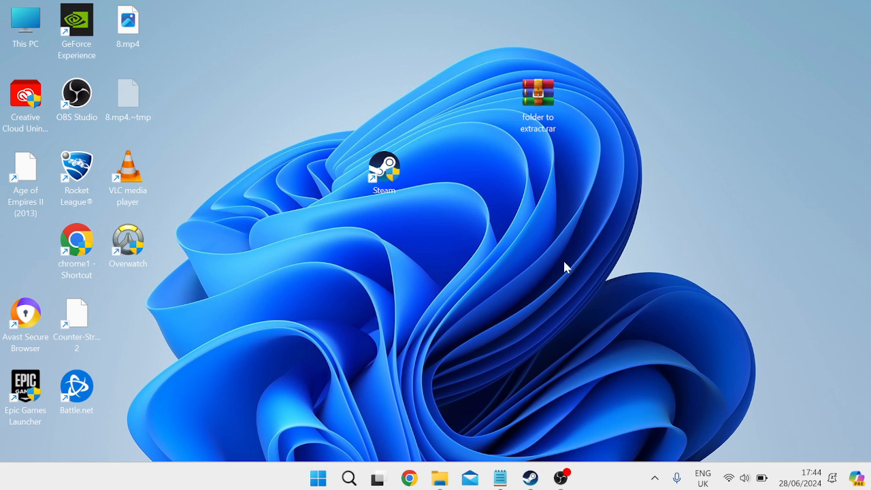